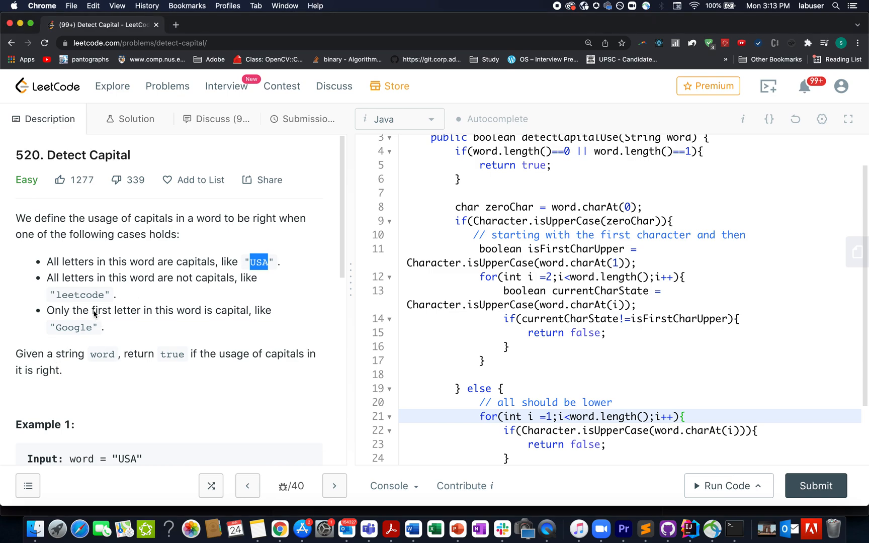
{"action": "mouse_move", "coordinate": [116, 341]}
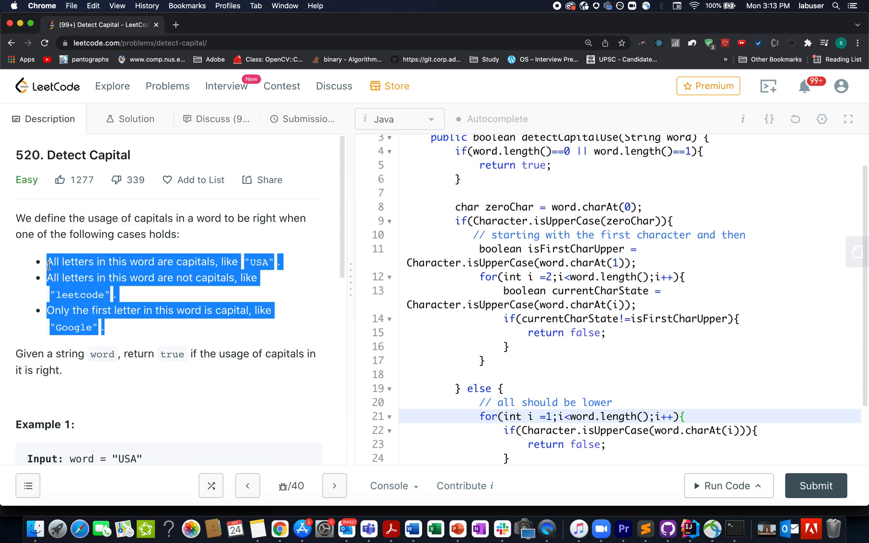
Step: Switch to the PowerPoint deck listing the examples USA, Google and leetcode
{"action": "left_click", "coordinate": [456, 529]}
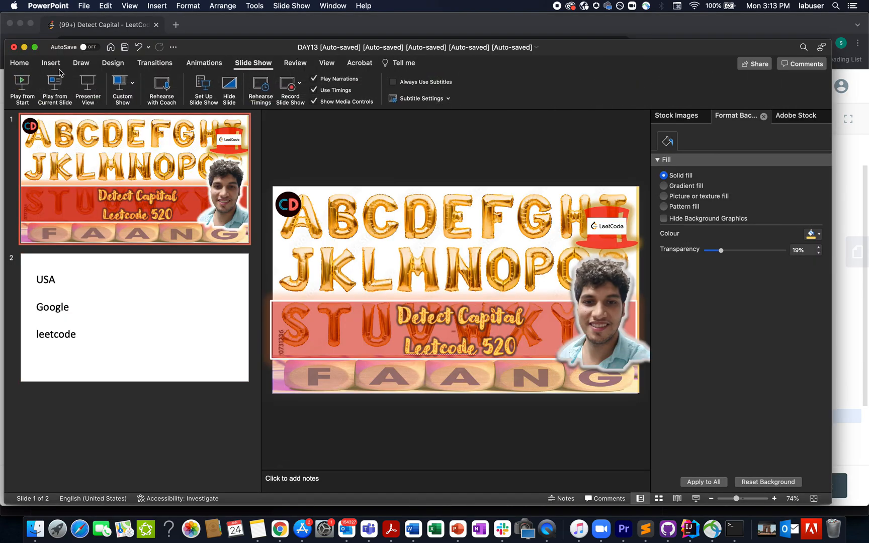
{"action": "left_click", "coordinate": [22, 88]}
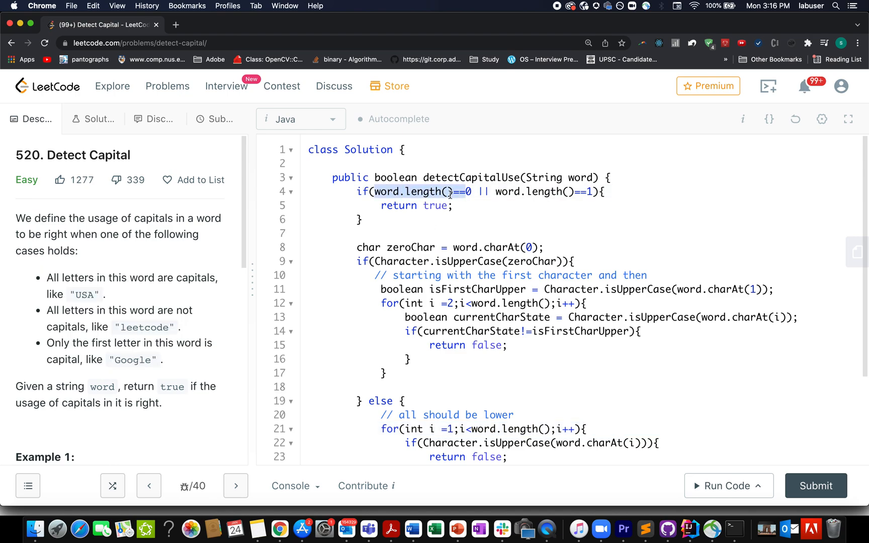
{"action": "left_click", "coordinate": [501, 192]}
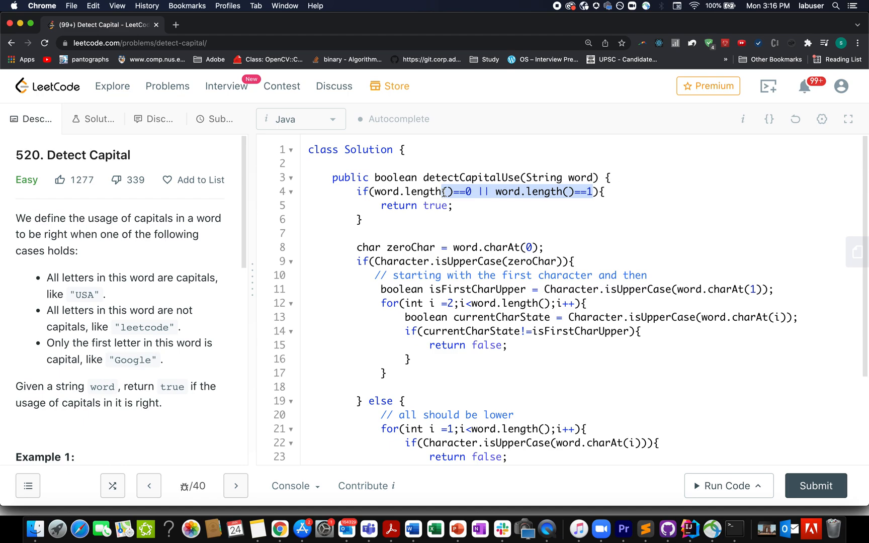
{"action": "double_click", "coordinate": [411, 247]}
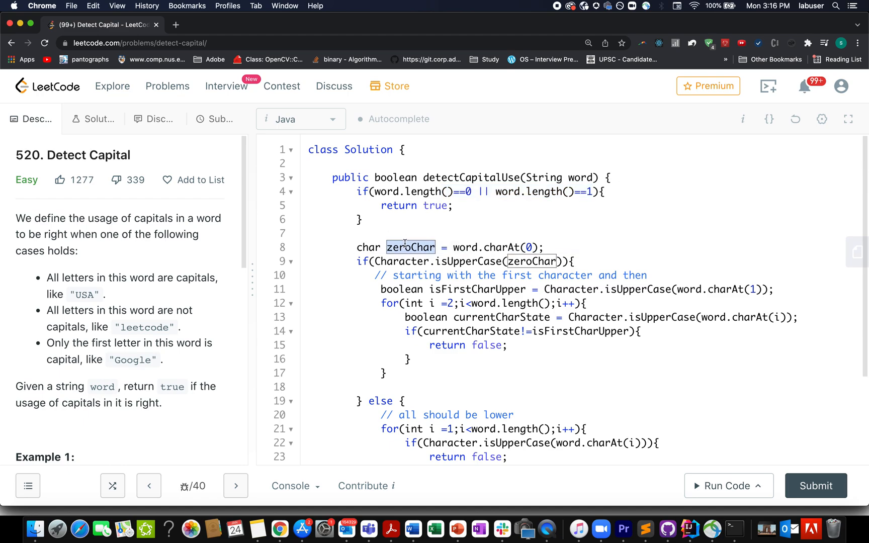
{"action": "scroll", "scroll_direction": "down", "scroll_amount": 3}
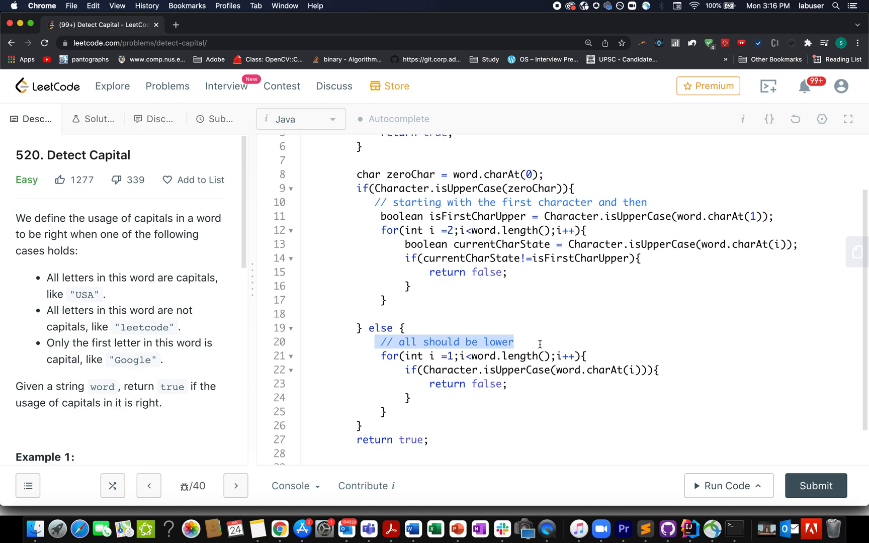
{"action": "left_click", "coordinate": [429, 356]}
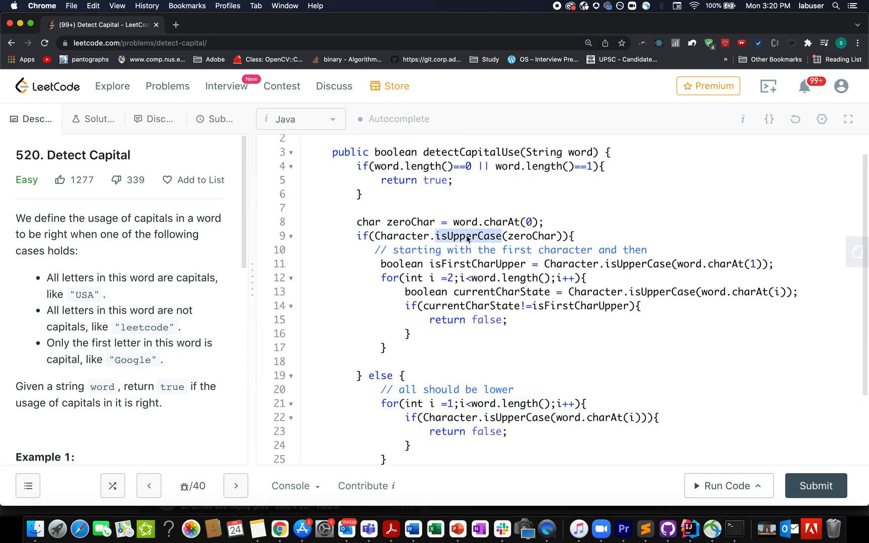
{"action": "double_click", "coordinate": [468, 236]}
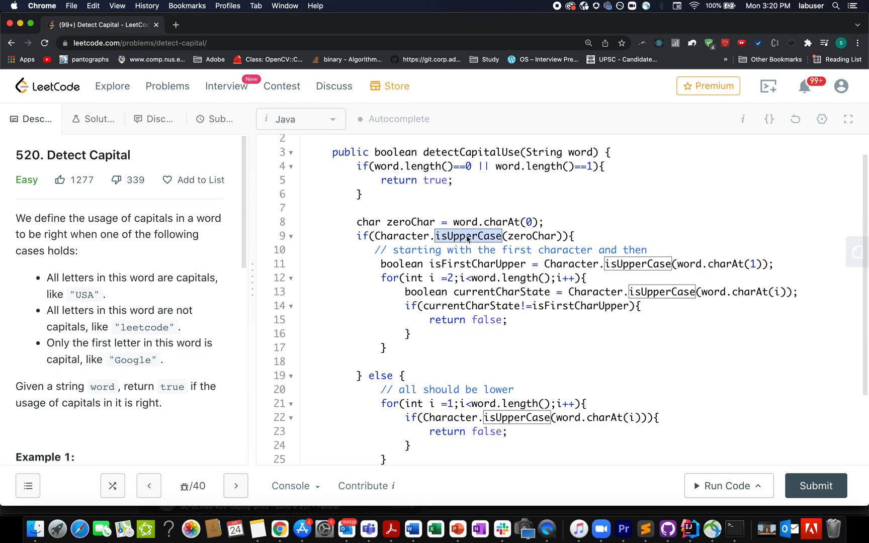
{"action": "mouse_move", "coordinate": [667, 276]}
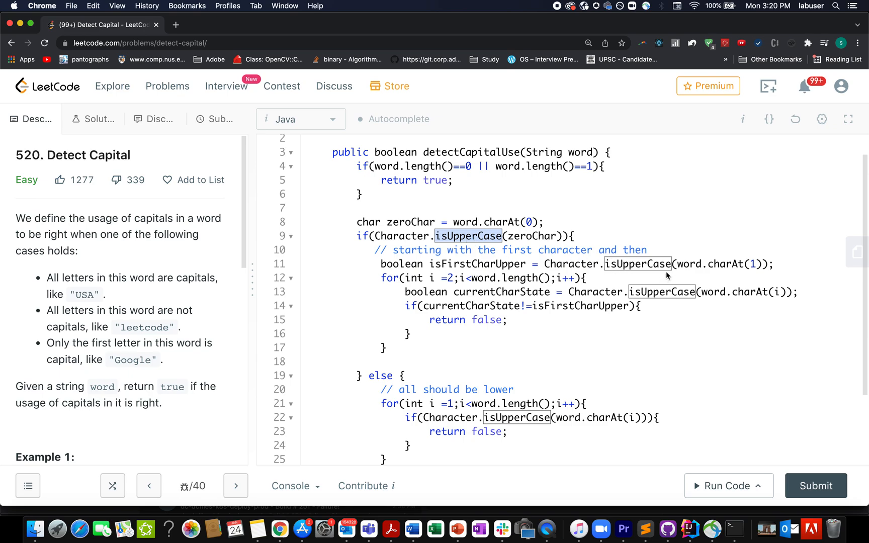
{"action": "mouse_move", "coordinate": [740, 268]}
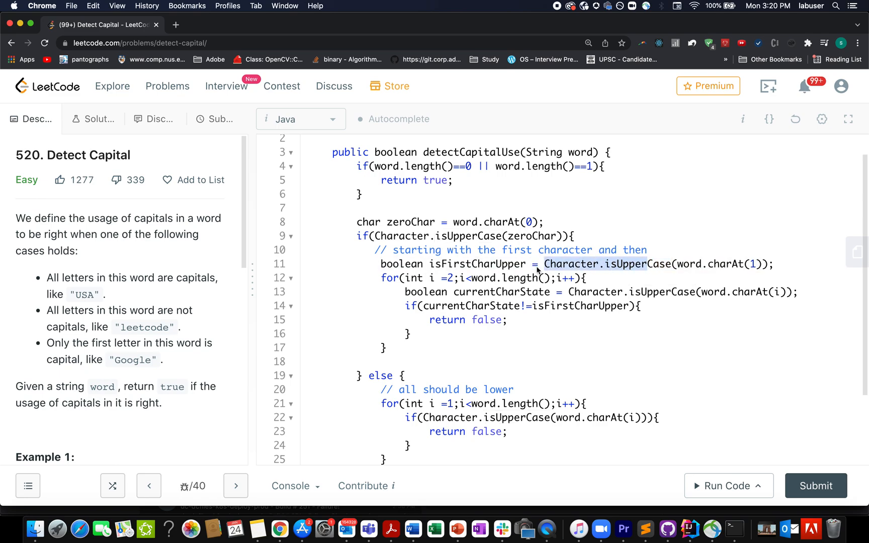
{"action": "mouse_move", "coordinate": [490, 268]}
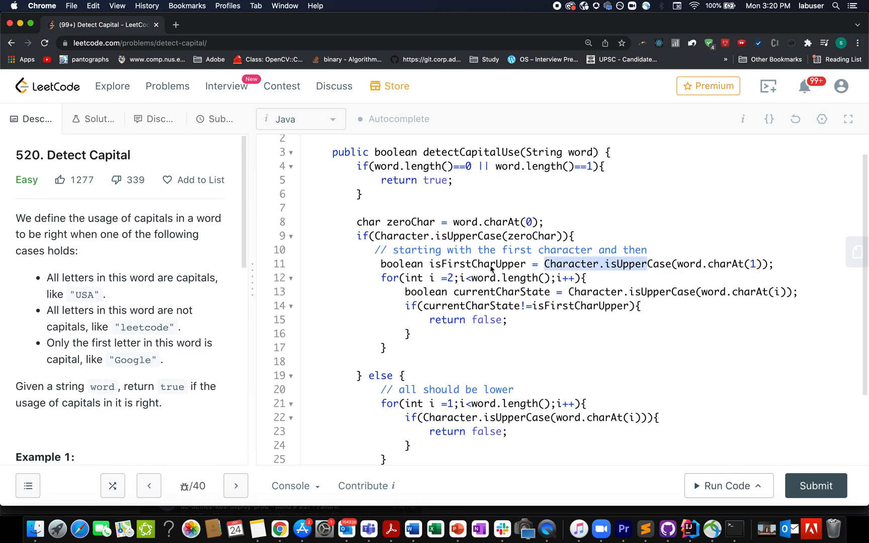
{"action": "left_click", "coordinate": [498, 264]}
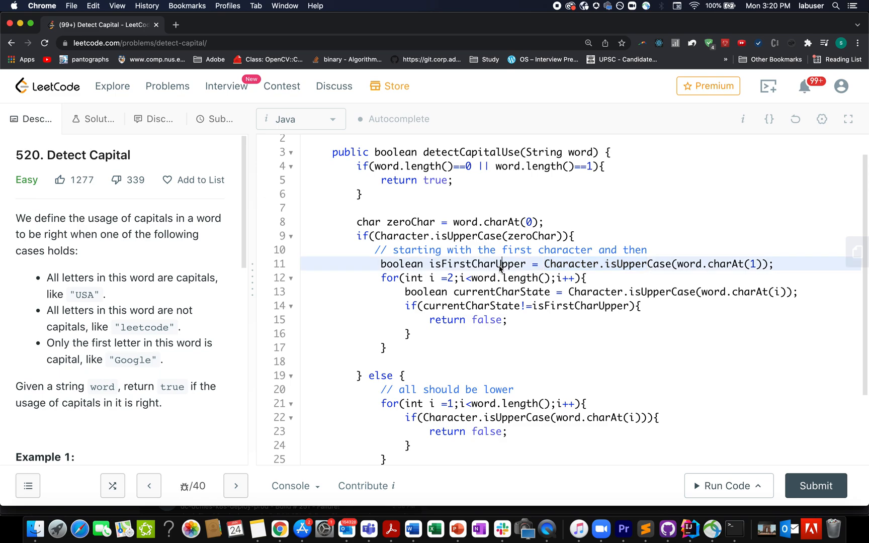
{"action": "double_click", "coordinate": [477, 264]}
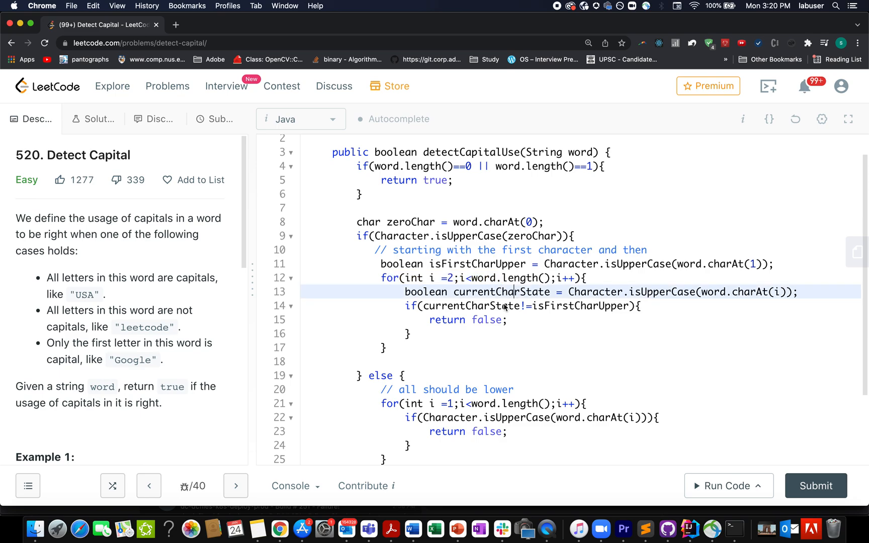
{"action": "double_click", "coordinate": [477, 263]}
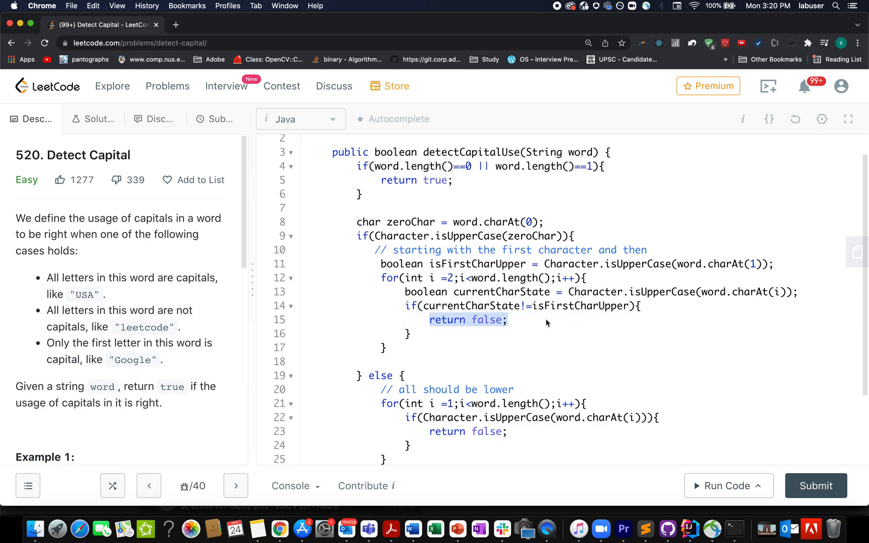
{"action": "mouse_move", "coordinate": [430, 348]}
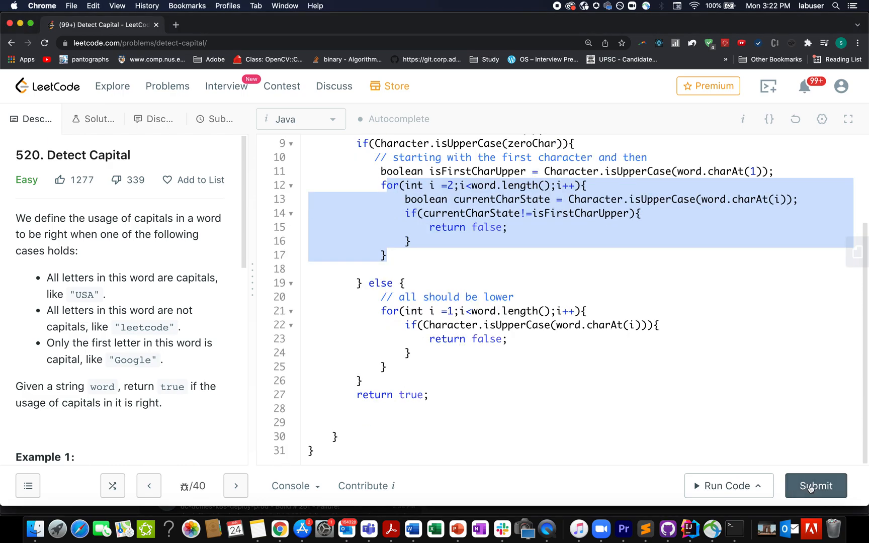
{"action": "left_click", "coordinate": [815, 485]}
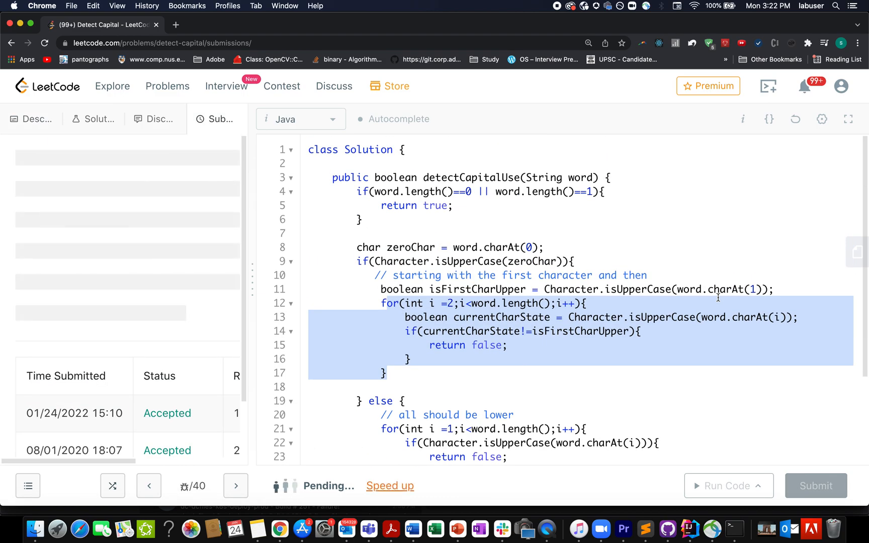
Step: Submit the Java solution and highlight the accepted 4 ms runtime result
{"action": "left_click", "coordinate": [815, 485]}
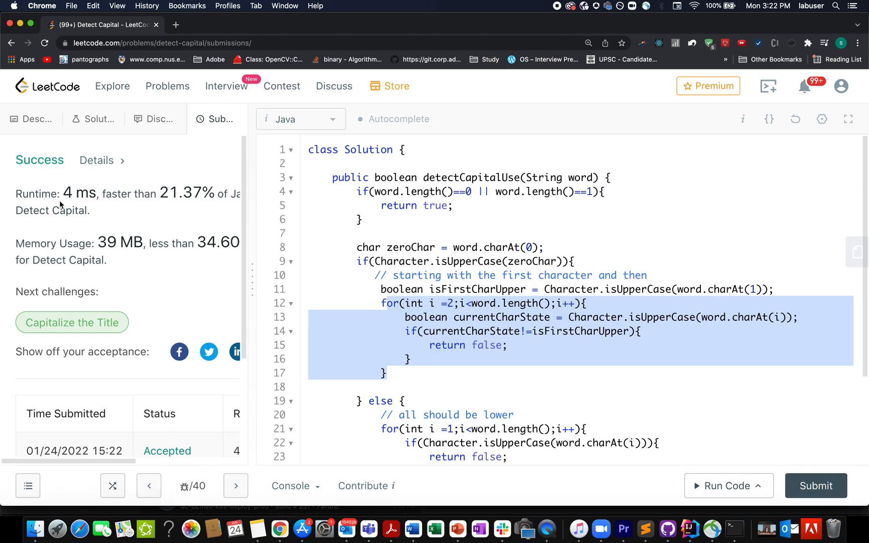
{"action": "left_click_drag", "start_coordinate": [70, 193], "coordinate": [192, 193]}
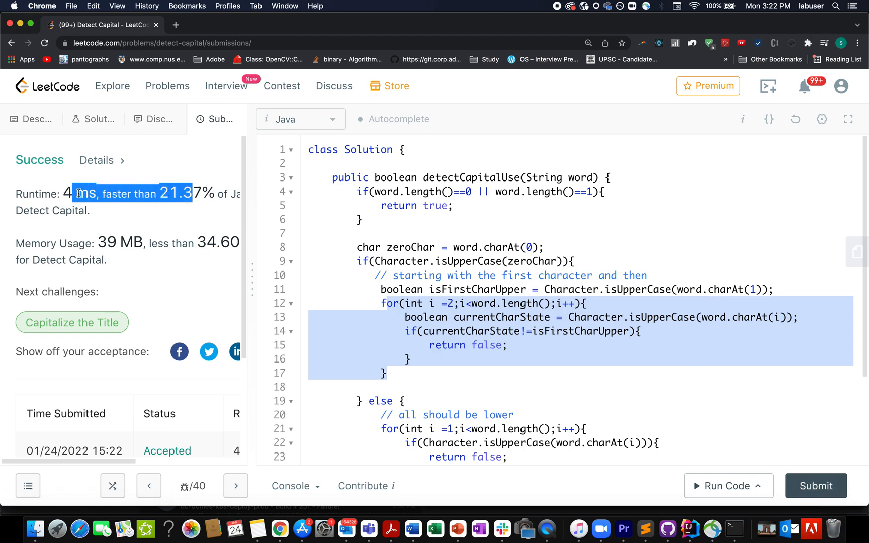
Step: Type the comment '// TC : O(len Woe)' at the top of the solution
{"action": "type", "text": "//"}
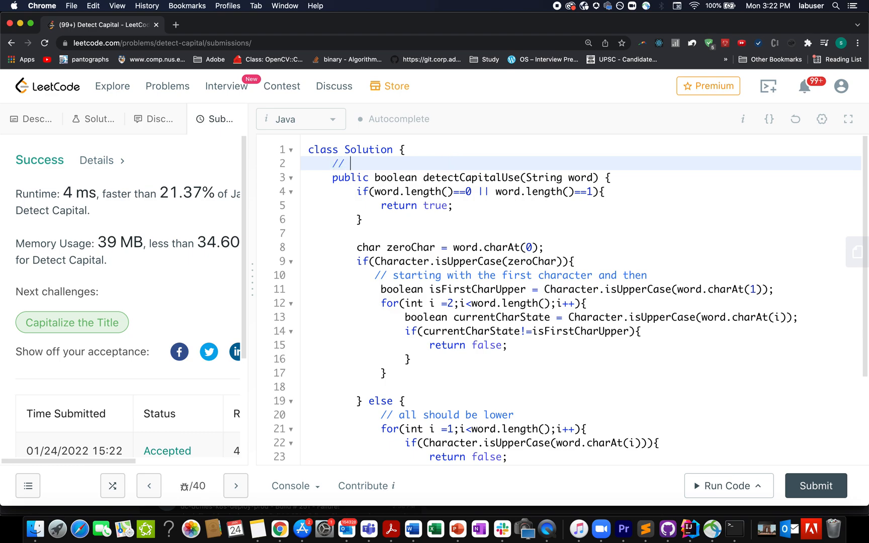
{"action": "type", "text": "TC"}
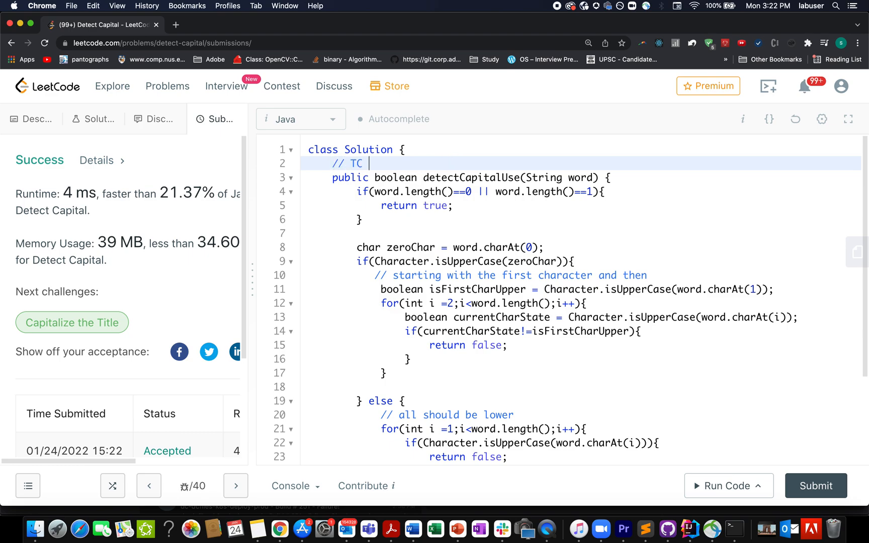
{"action": "type", "text": ": O(1)"}
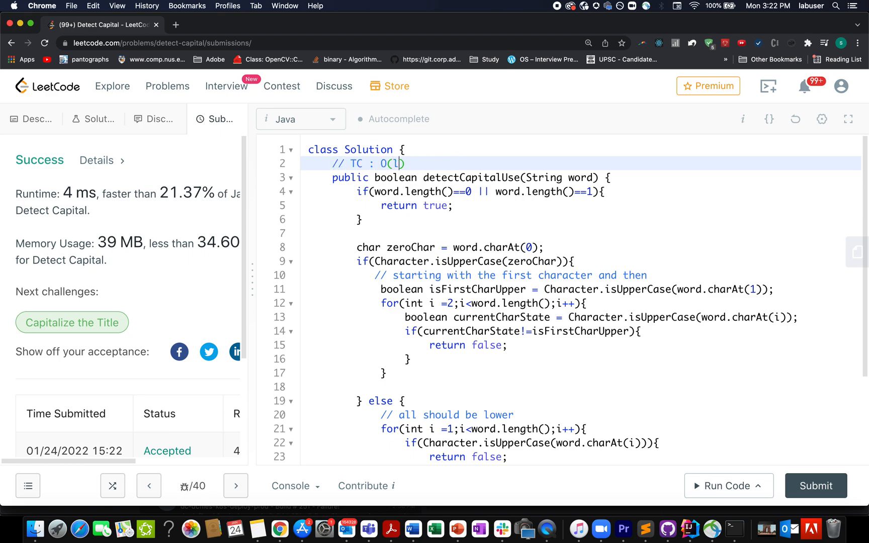
{"action": "type", "text": "len Woe"}
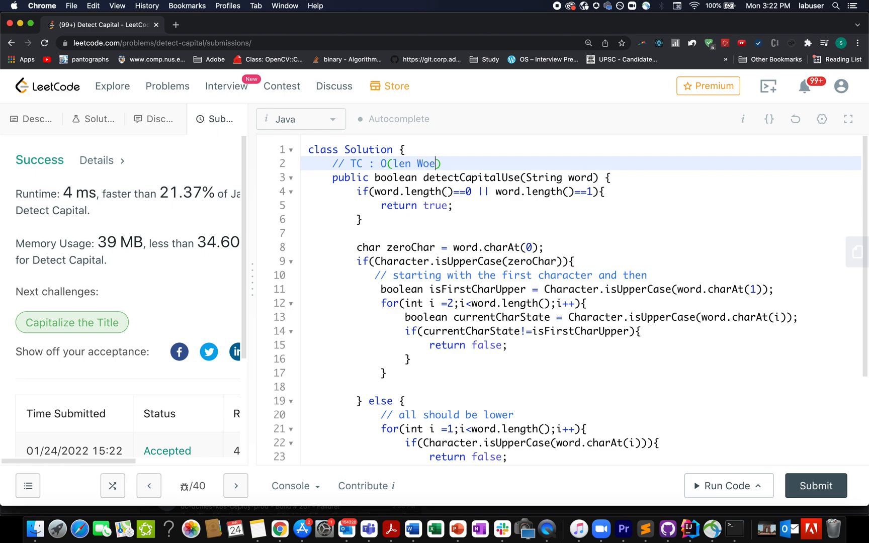